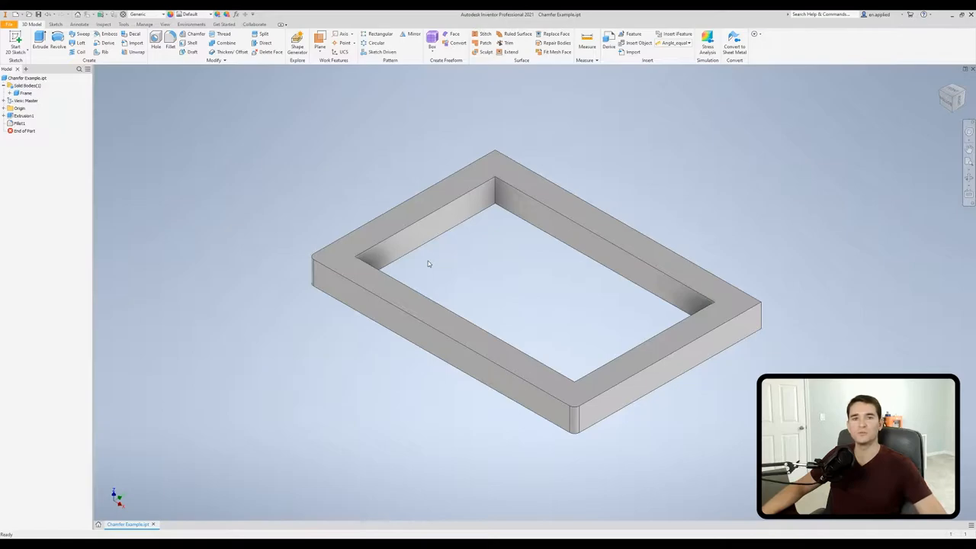
pyautogui.moveTo(428, 257)
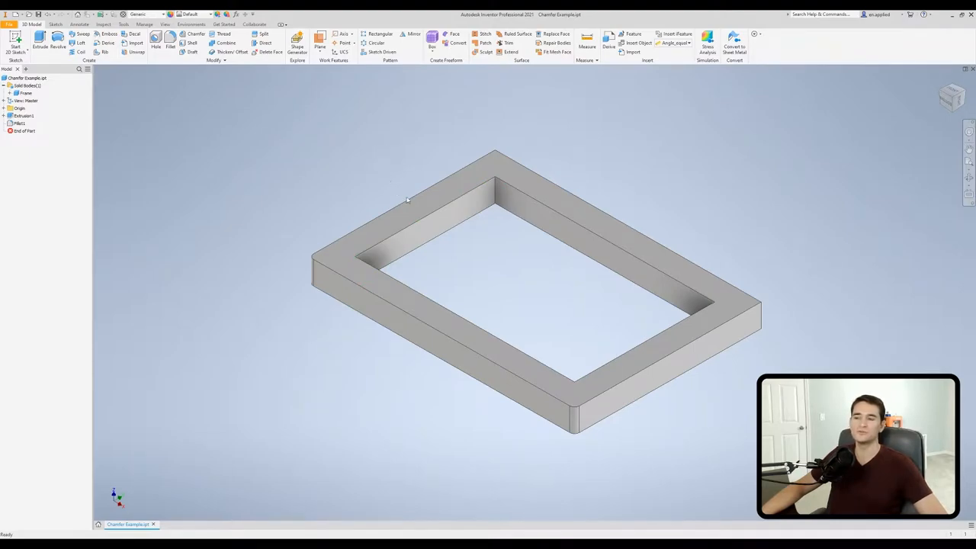
pyautogui.moveTo(557, 228)
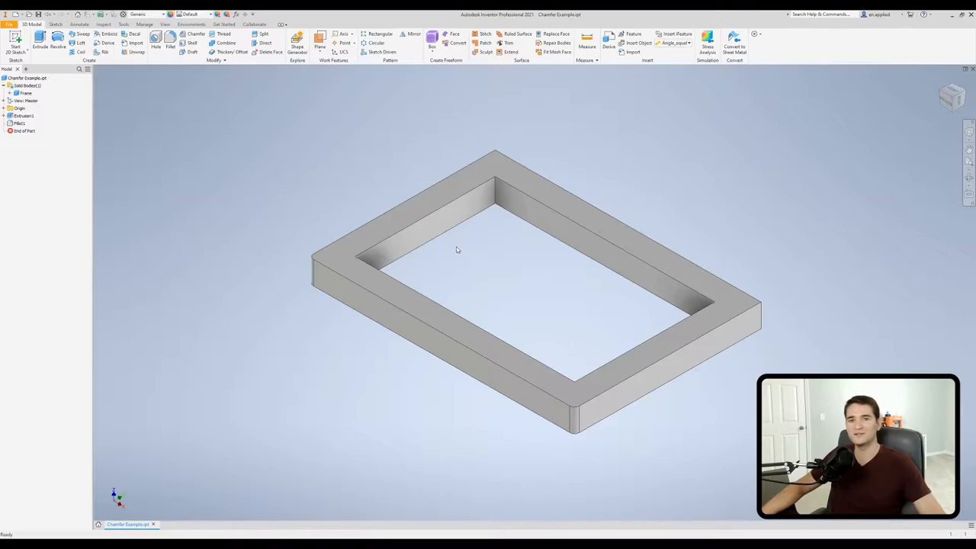
pyautogui.moveTo(221, 117)
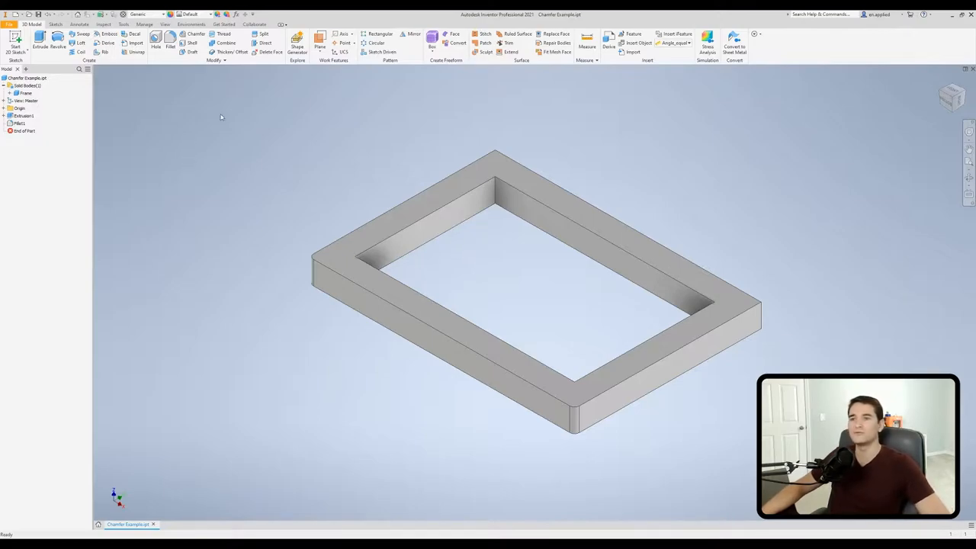
pyautogui.moveTo(452, 272)
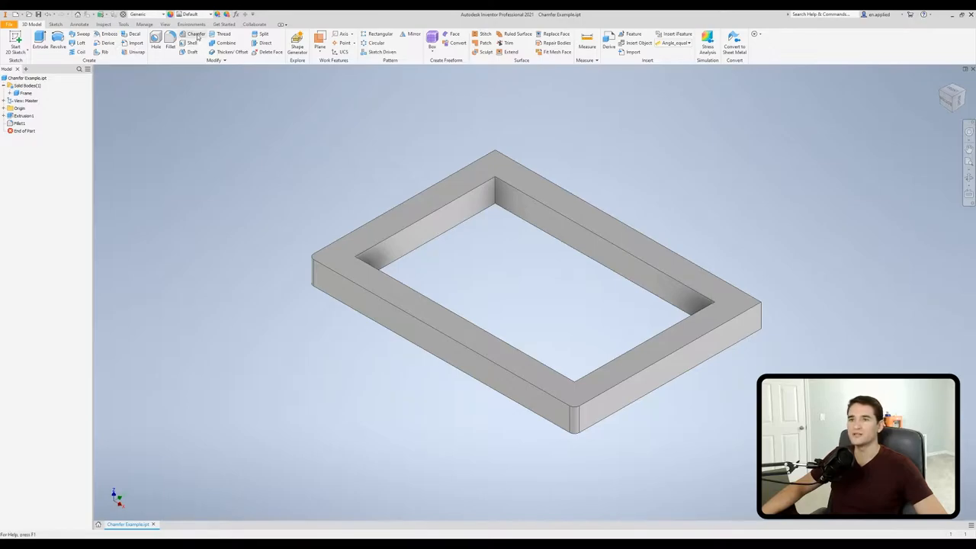
# Step: Start a new chamfer from the Modify panel and show its partial-length settings
pyautogui.click(195, 34)
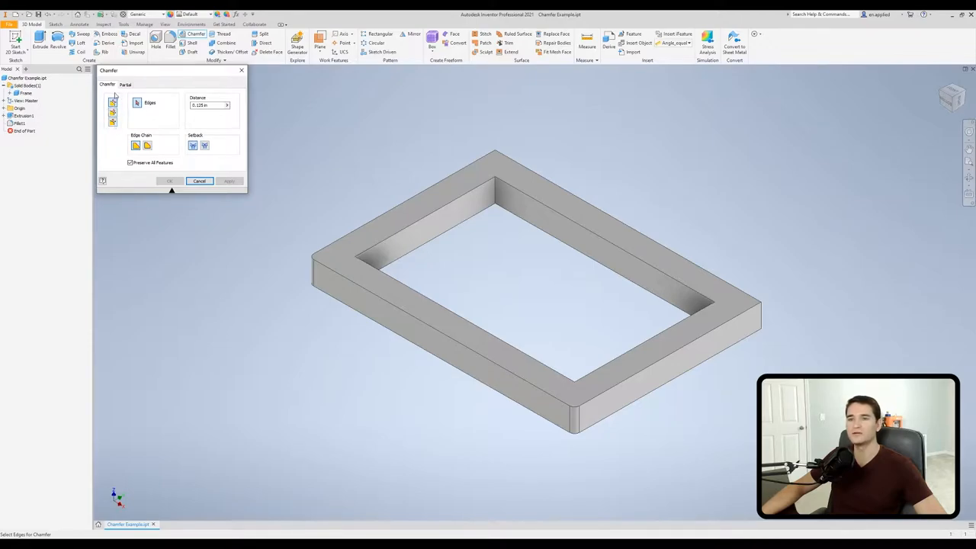
pyautogui.click(125, 83)
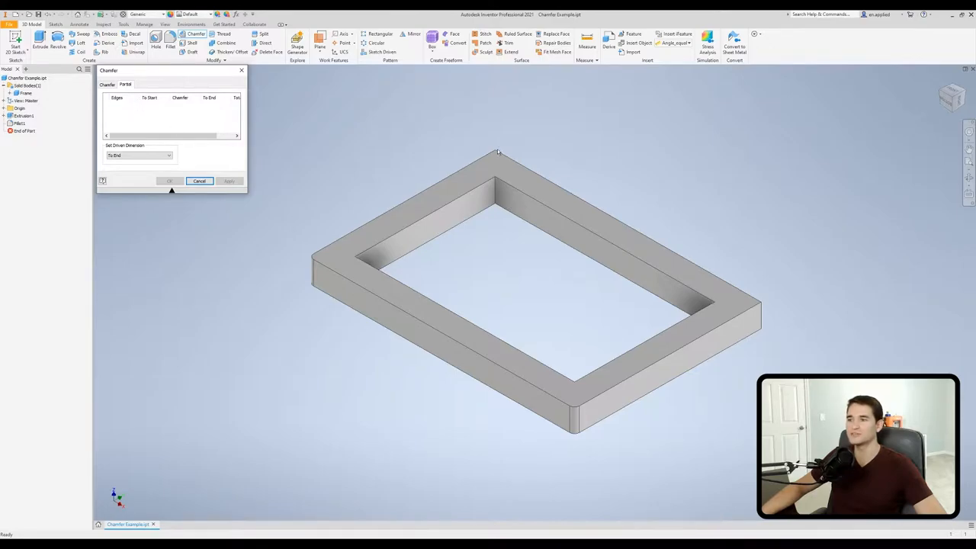
pyautogui.moveTo(608, 218)
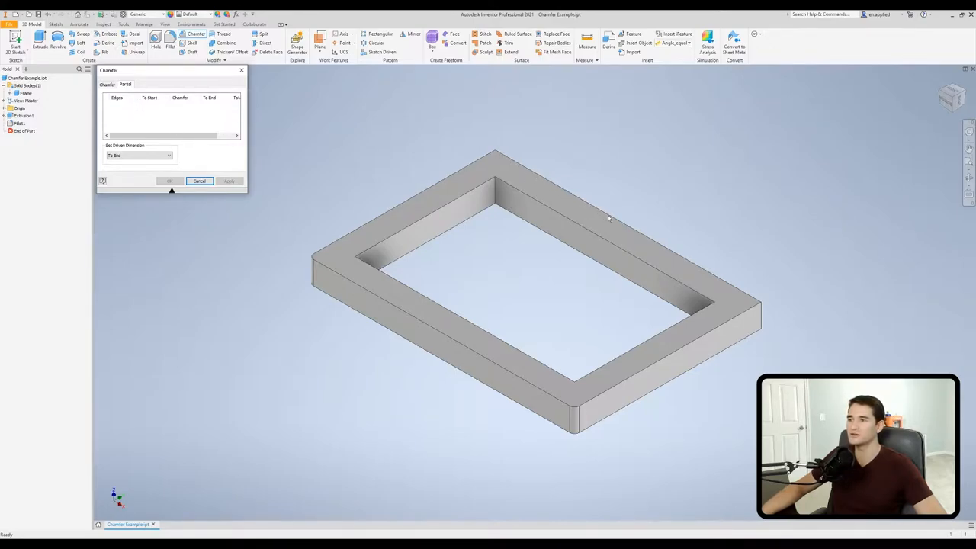
pyautogui.moveTo(345, 174)
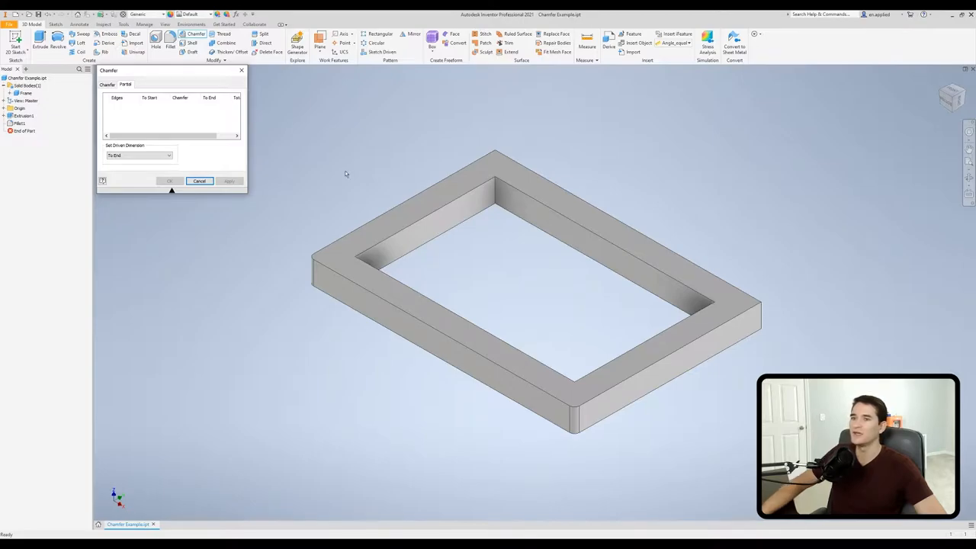
pyautogui.moveTo(602, 212)
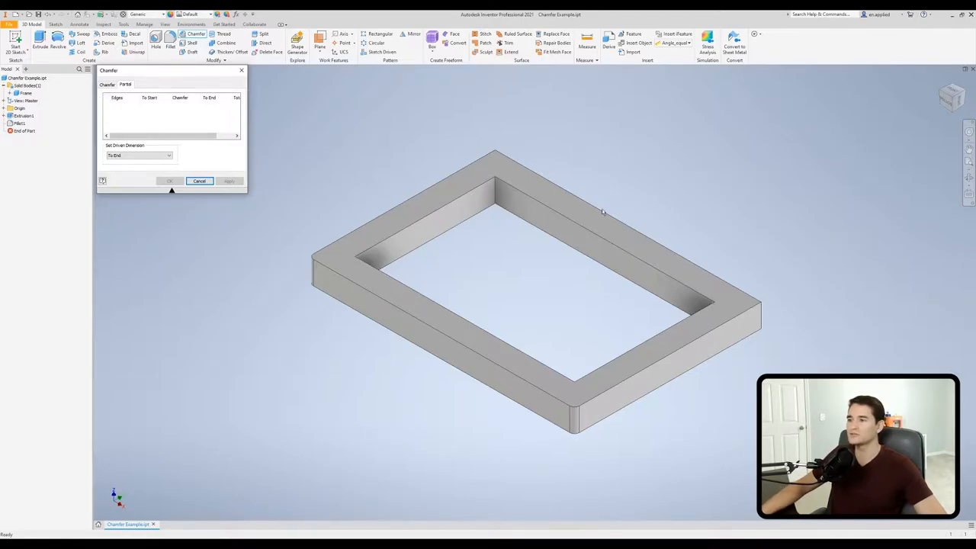
pyautogui.moveTo(647, 232)
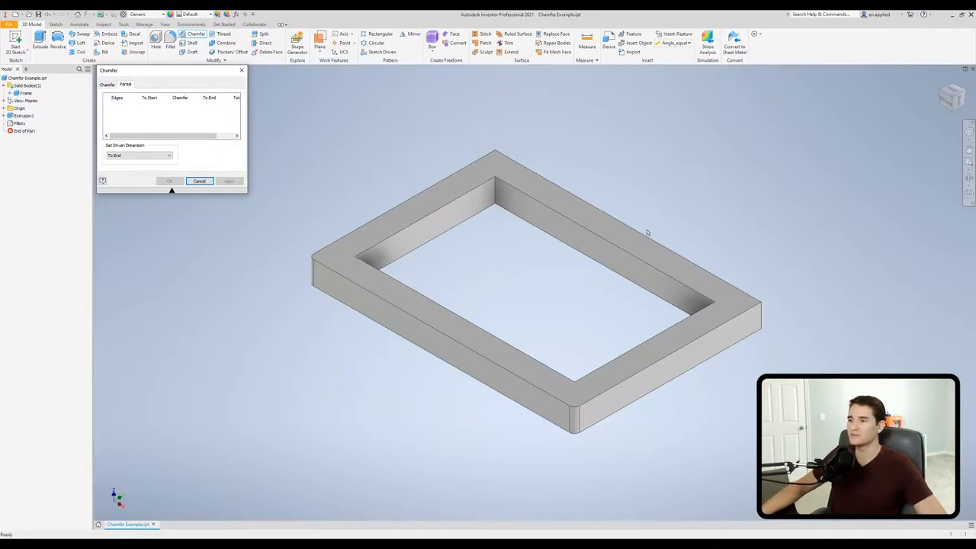
pyautogui.moveTo(487, 147)
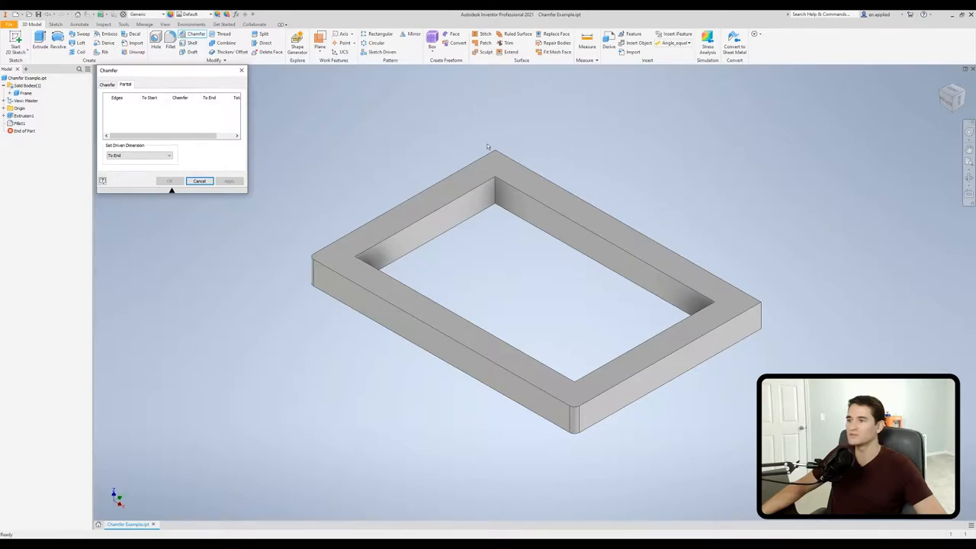
pyautogui.moveTo(663, 242)
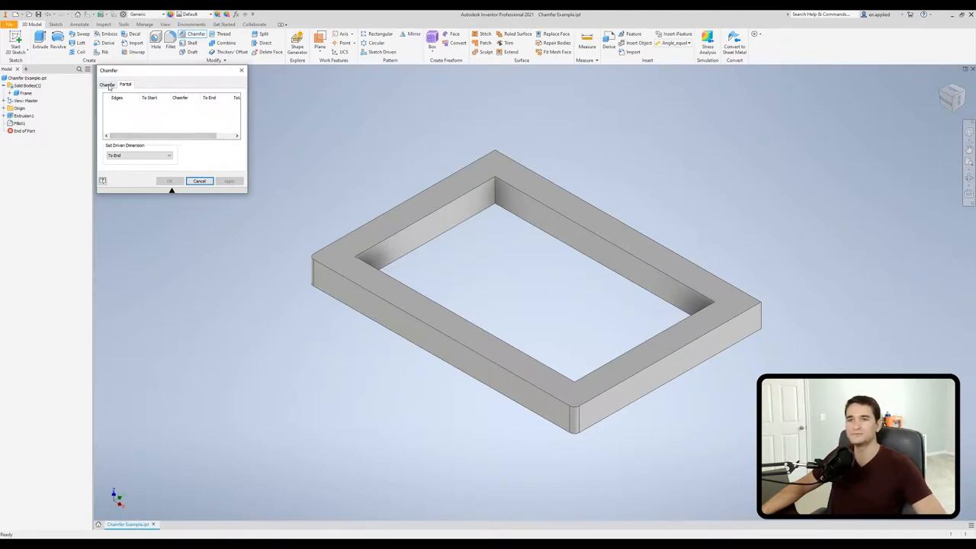
# Step: Return to Distance mode and select the frame's inner top edge loop for a 0.125 in chamfer
pyautogui.click(108, 83)
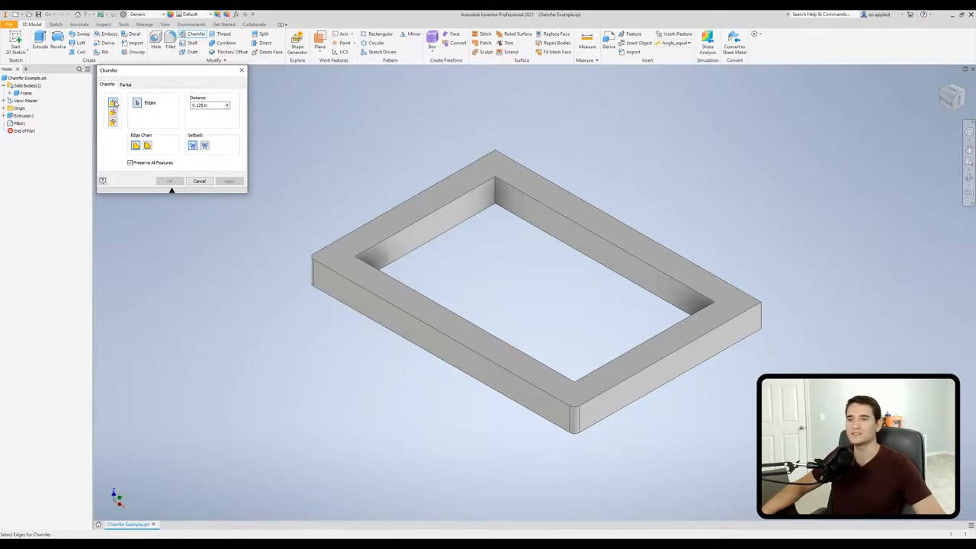
pyautogui.moveTo(162, 114)
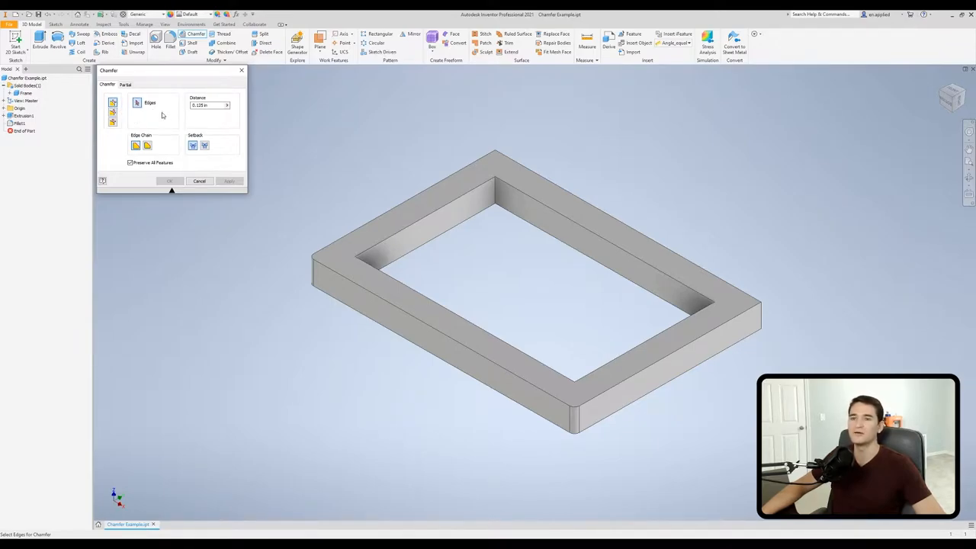
pyautogui.moveTo(143, 118)
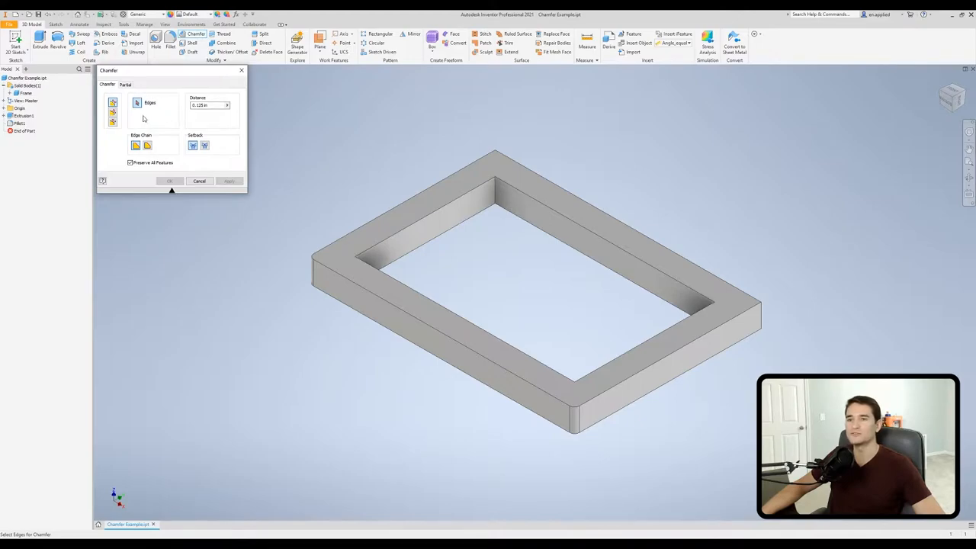
pyautogui.moveTo(149, 117)
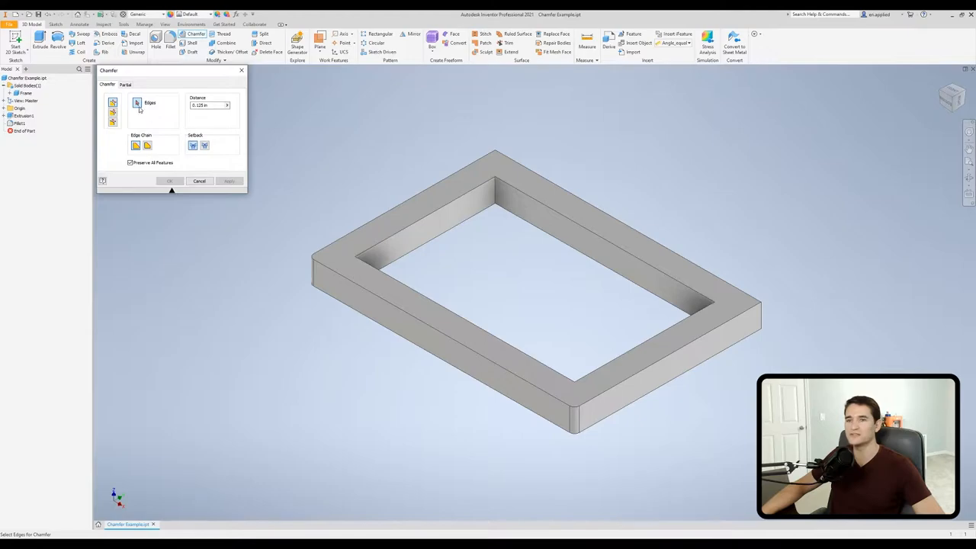
pyautogui.moveTo(366, 195)
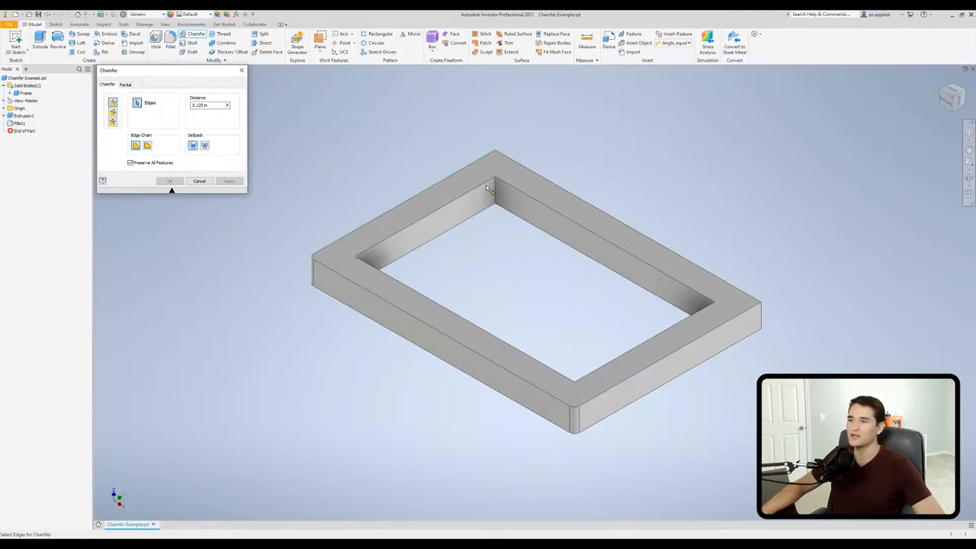
pyautogui.click(503, 183)
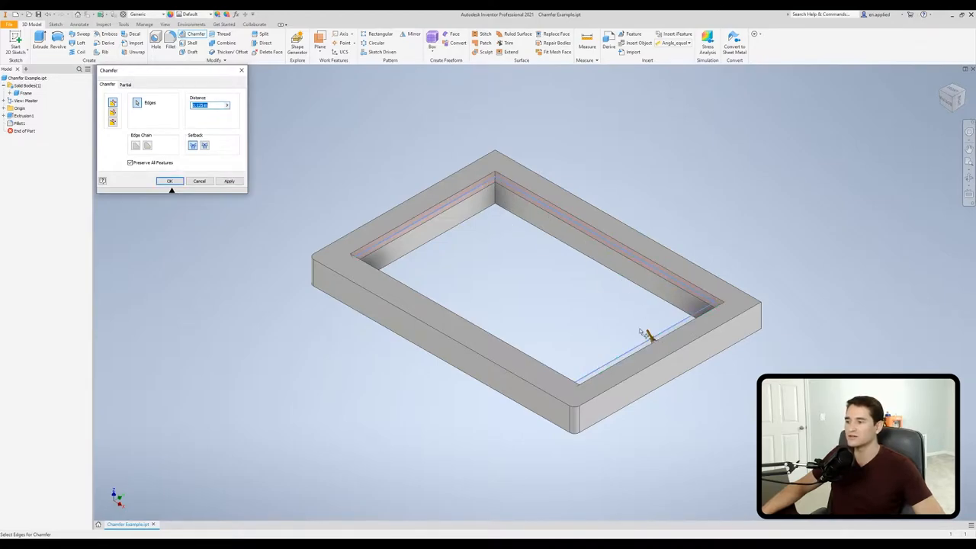
pyautogui.moveTo(502, 249)
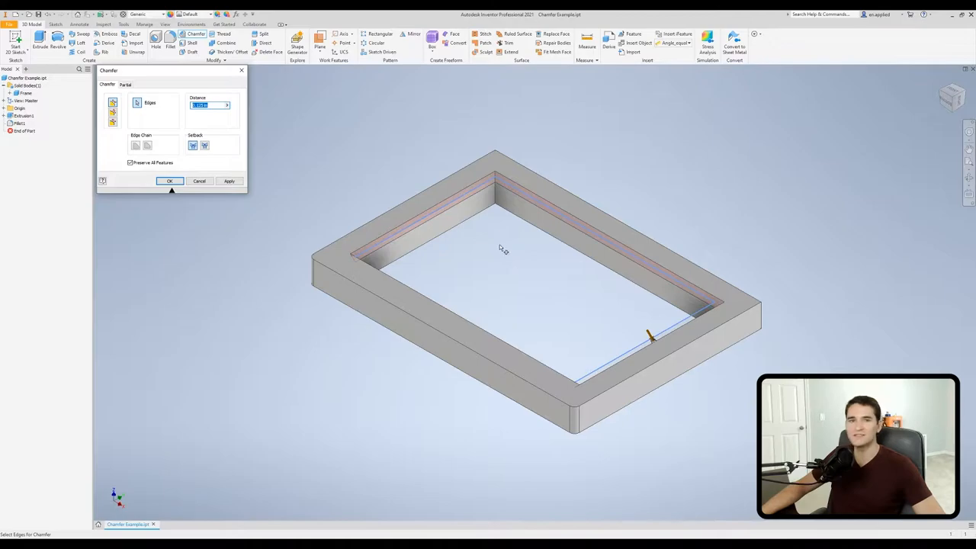
pyautogui.moveTo(470, 229)
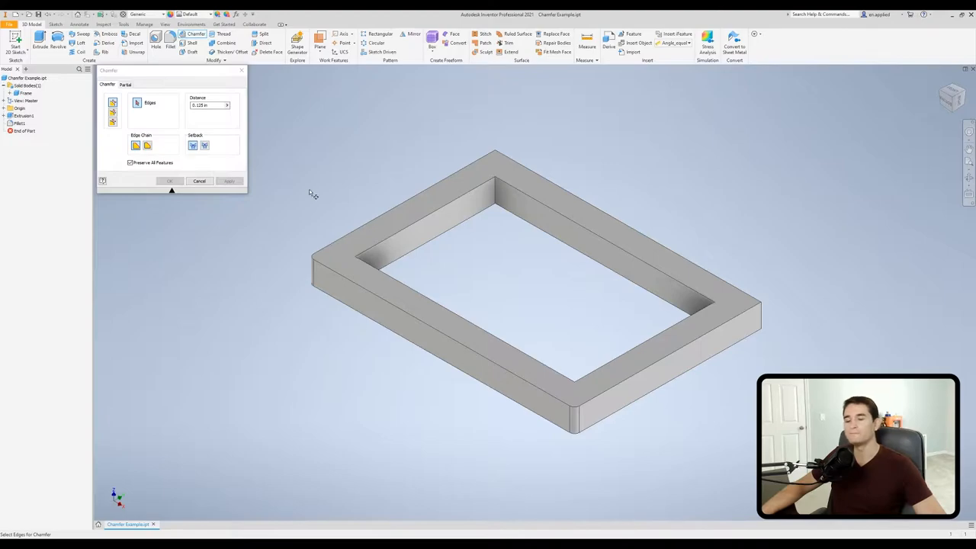
pyautogui.moveTo(170, 150)
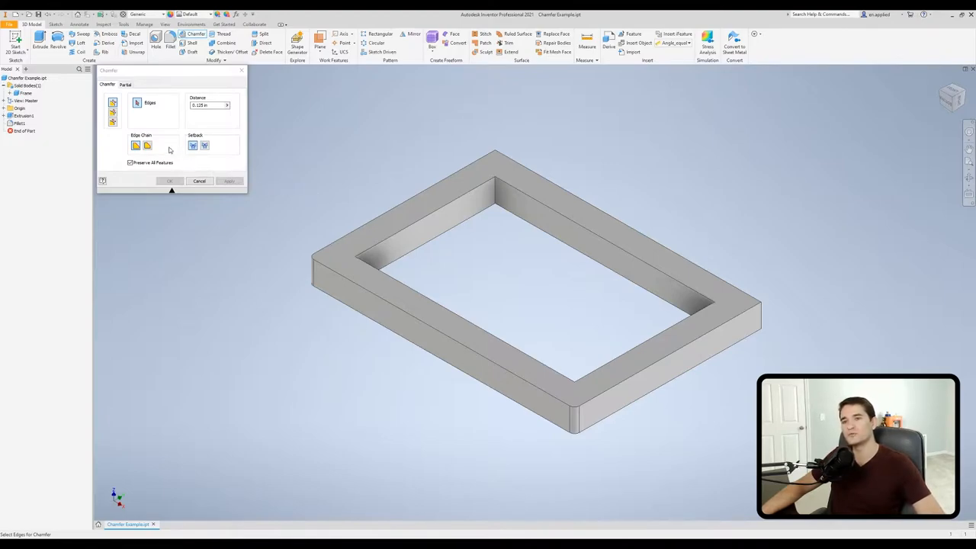
pyautogui.moveTo(122, 141)
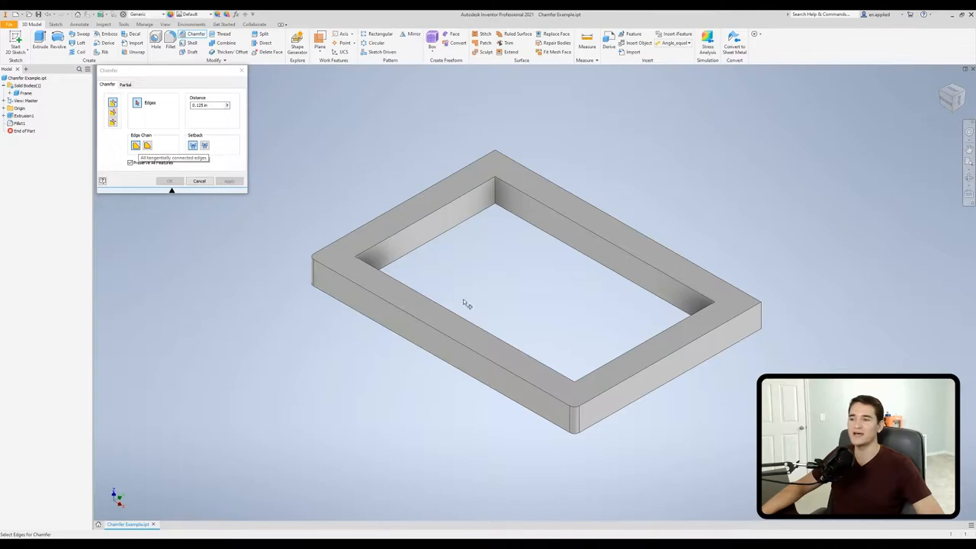
pyautogui.moveTo(273, 201)
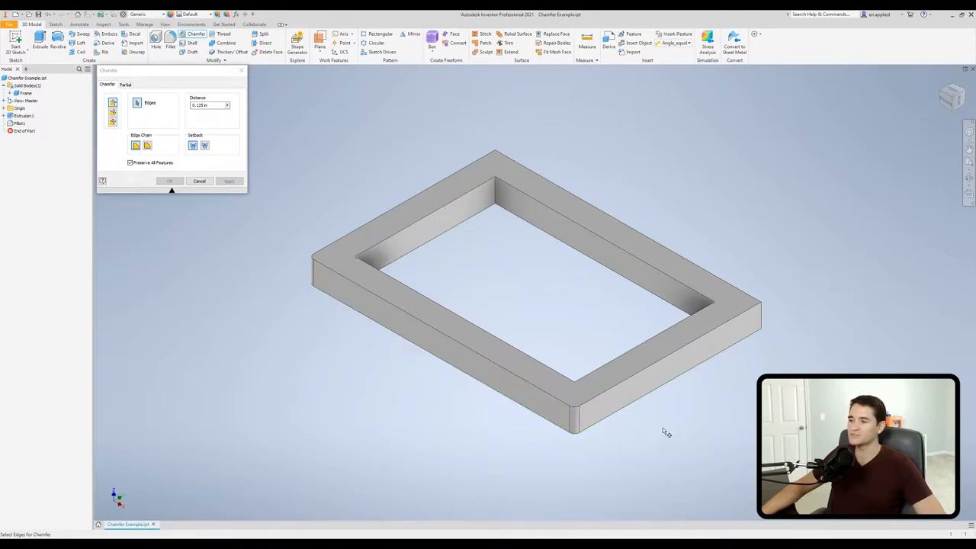
pyautogui.moveTo(136, 145)
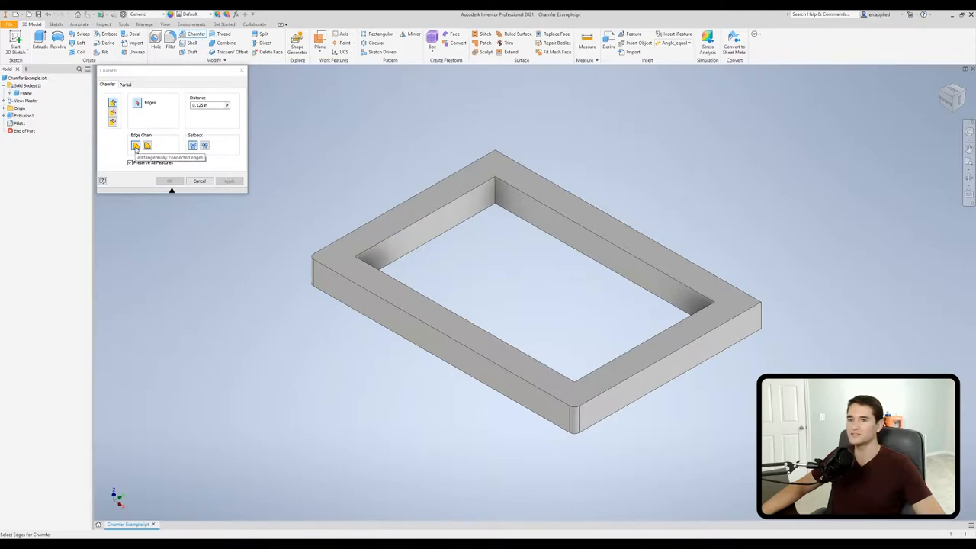
pyautogui.moveTo(484, 343)
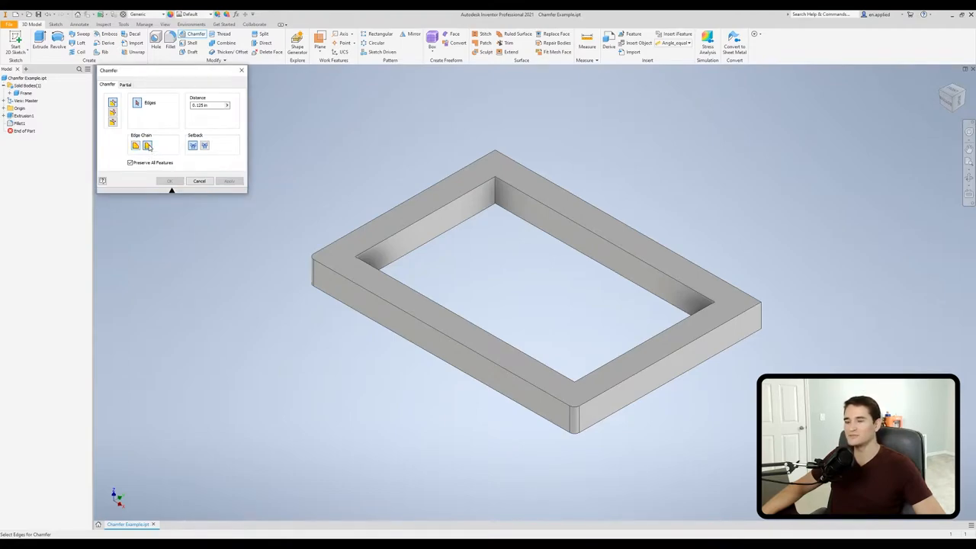
pyautogui.moveTo(284, 349)
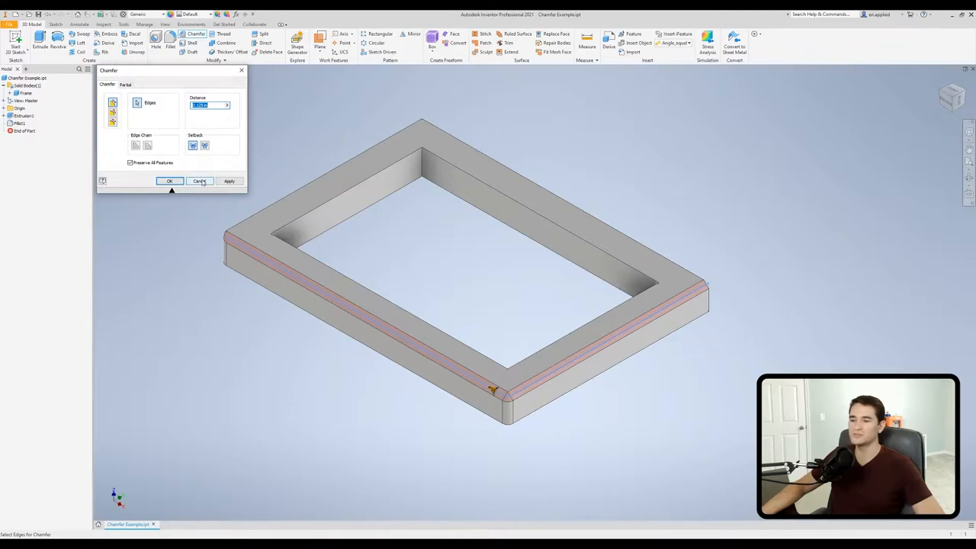
# Step: Cancel the Chamfer dialog and remove Fillet1 from the part
pyautogui.click(199, 180)
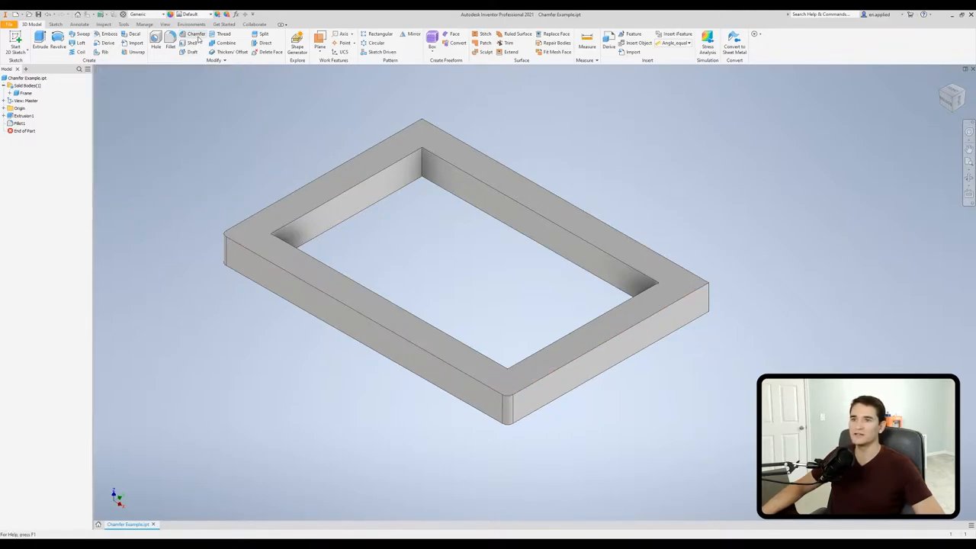
pyautogui.click(196, 36)
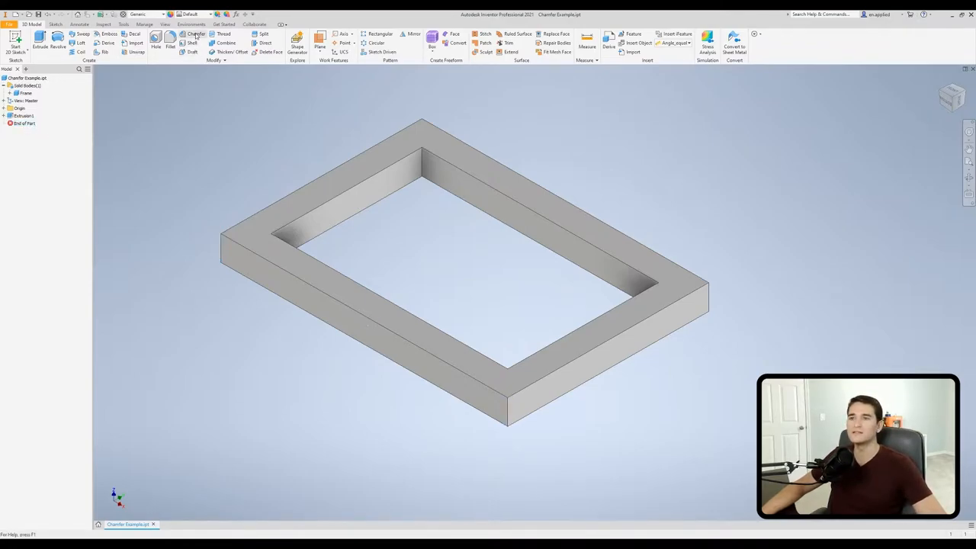
# Step: Apply a 0.125 in equal-distance chamfer to the frame's outer top edges
pyautogui.click(196, 35)
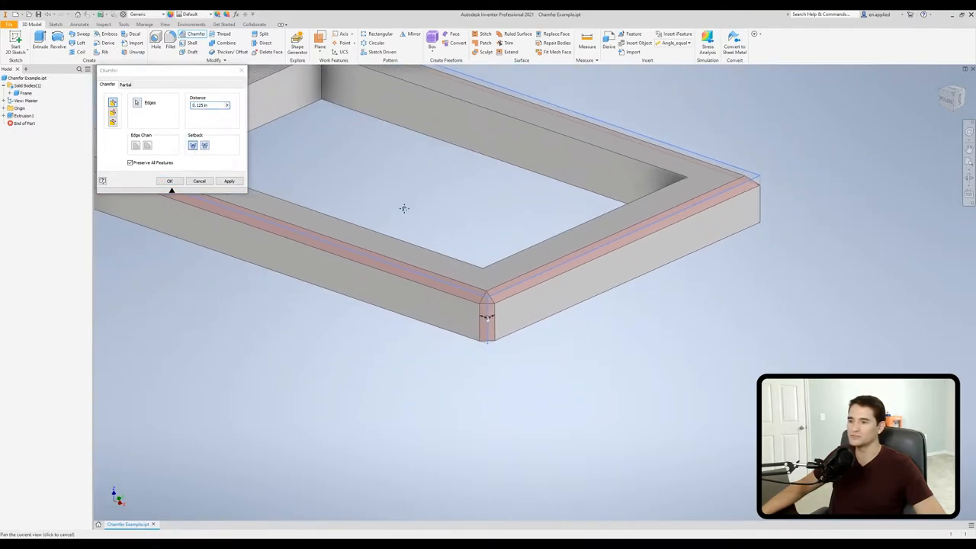
pyautogui.tripleClick(208, 104)
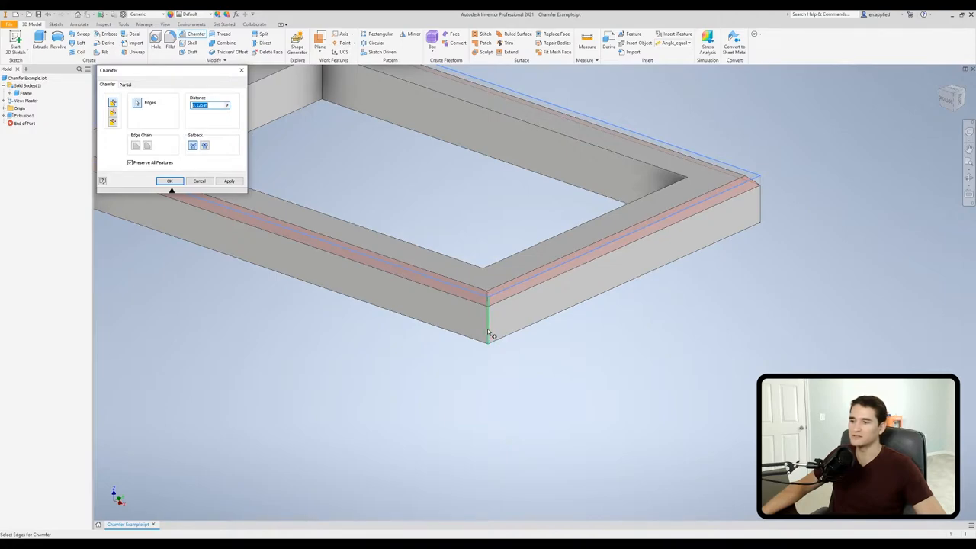
pyautogui.moveTo(492, 335); pyautogui.dragTo(580, 278)
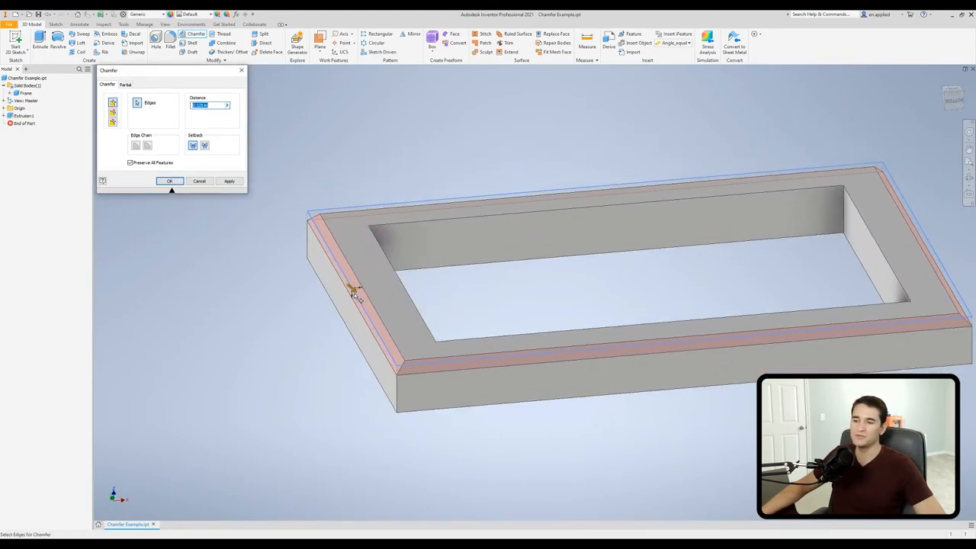
pyautogui.click(357, 296)
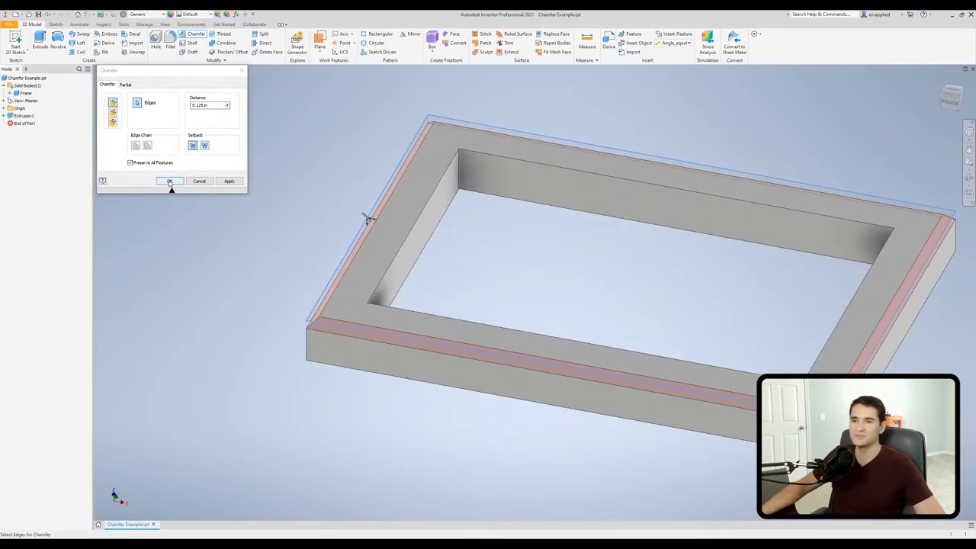
pyautogui.click(169, 181)
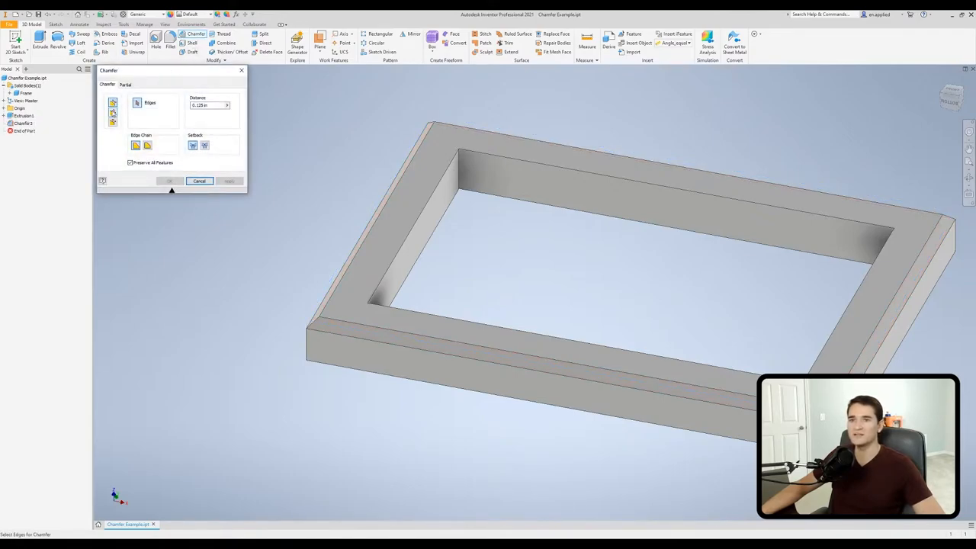
pyautogui.moveTo(112, 112)
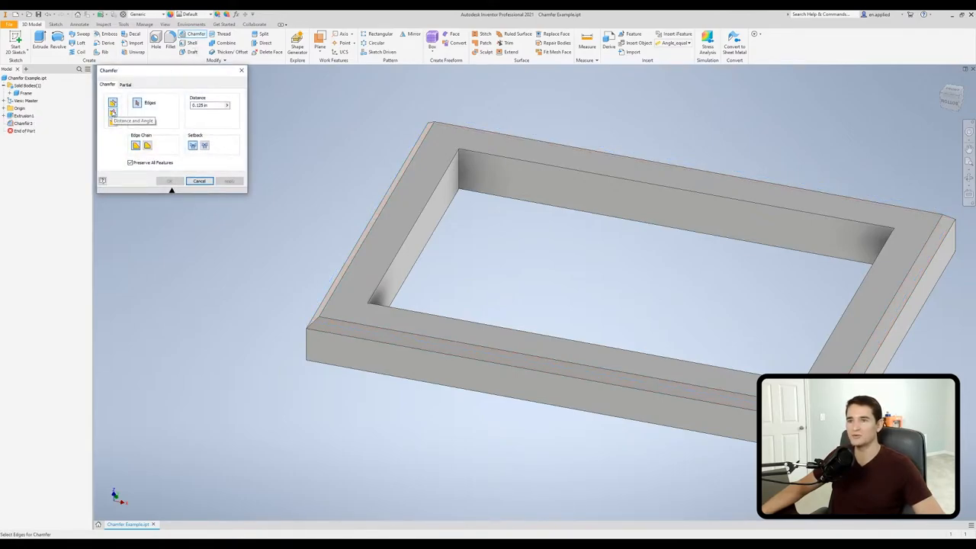
# Step: Switch to Distance and Angle mode and pick the frame's top face as reference
pyautogui.click(112, 112)
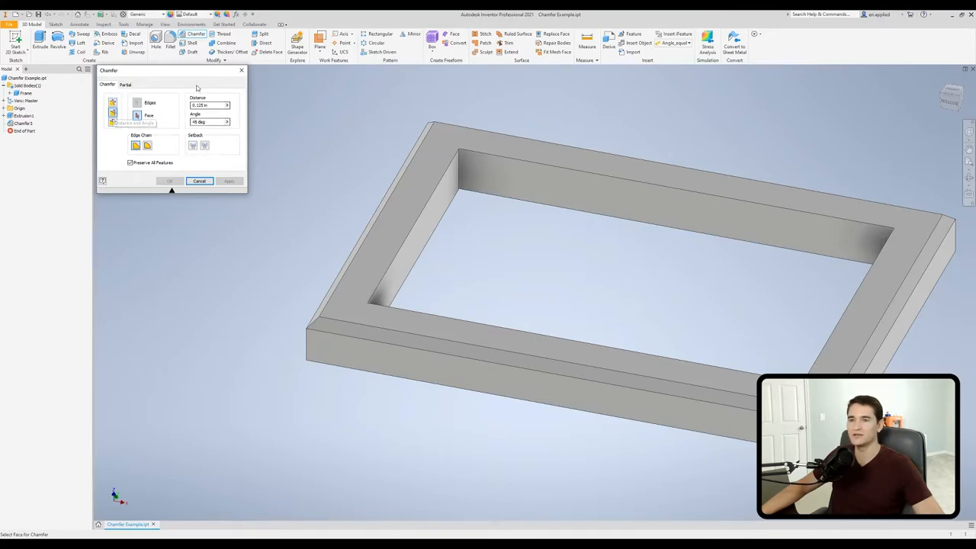
pyautogui.moveTo(356, 155)
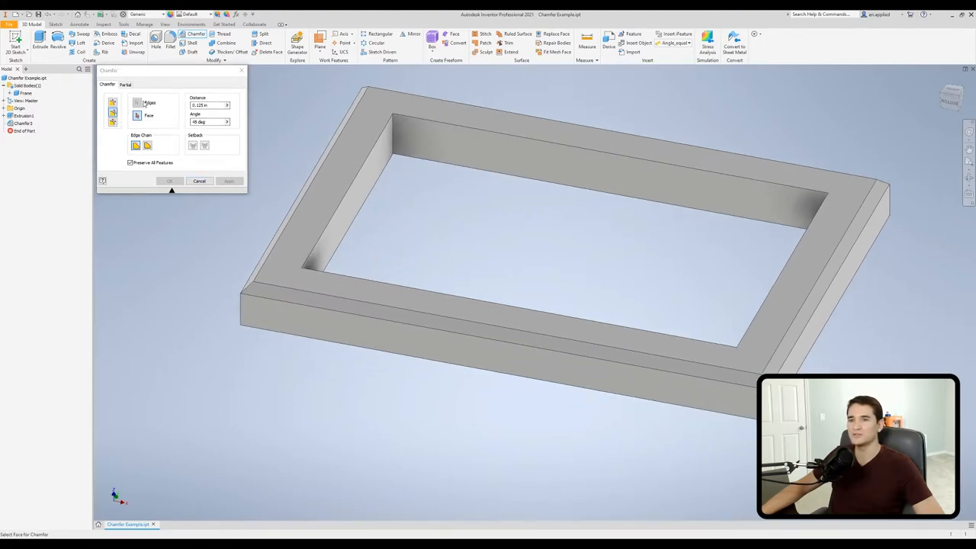
pyautogui.moveTo(309, 170)
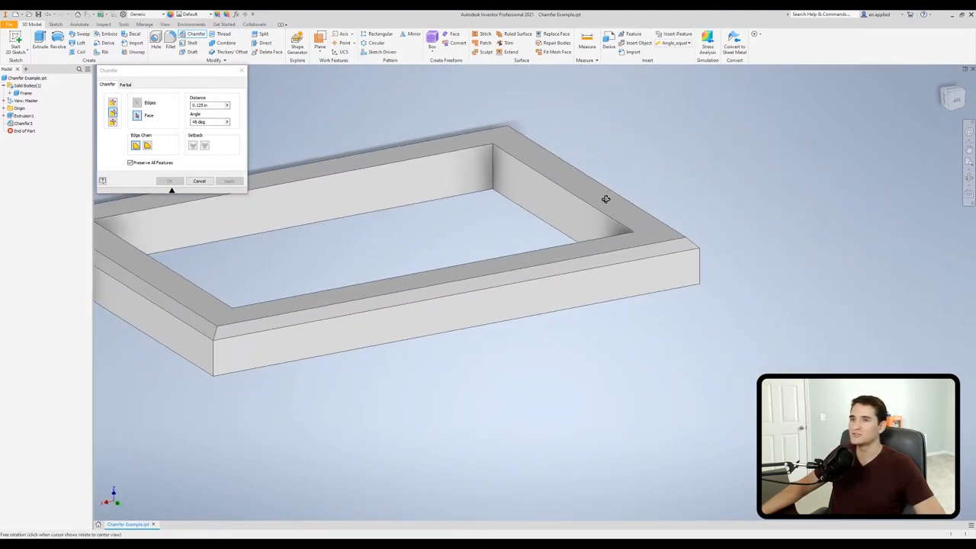
pyautogui.moveTo(605, 200); pyautogui.dragTo(530, 219)
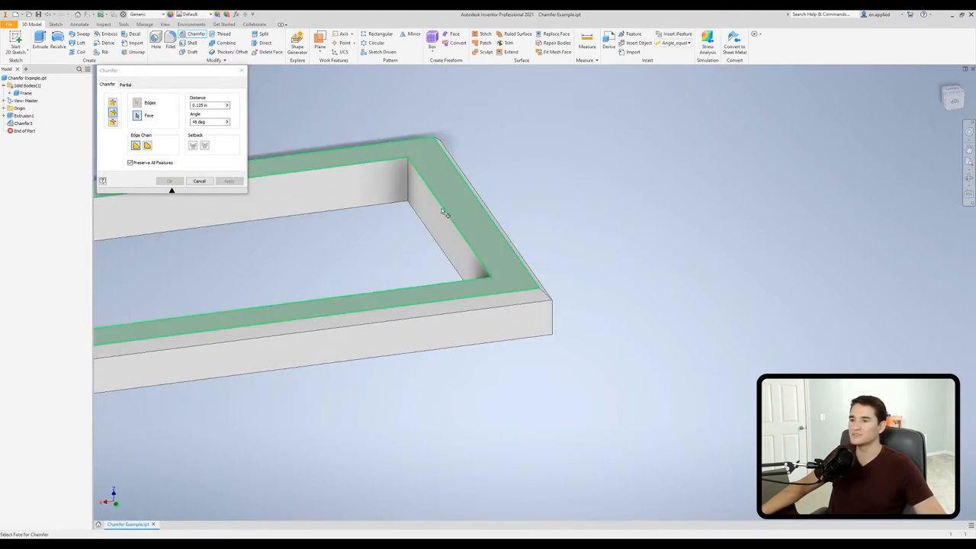
pyautogui.click(446, 196)
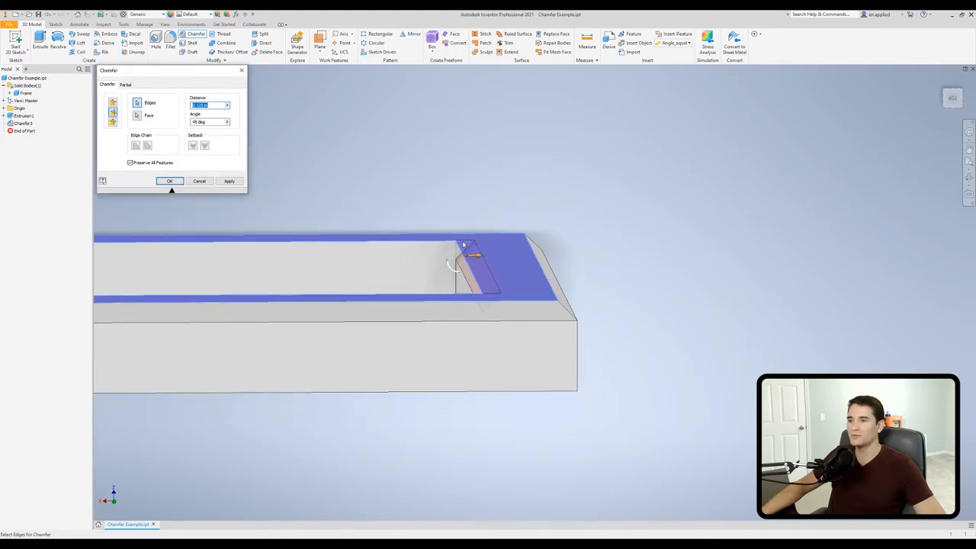
pyautogui.moveTo(461, 248)
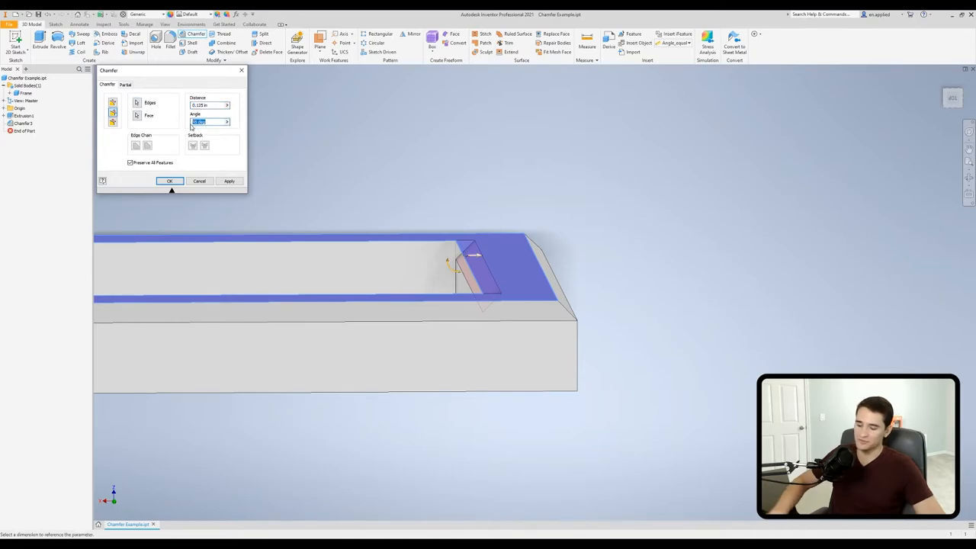
# Step: Replace the 45° chamfer angle with 60° and check the updated preview
pyautogui.write('20')
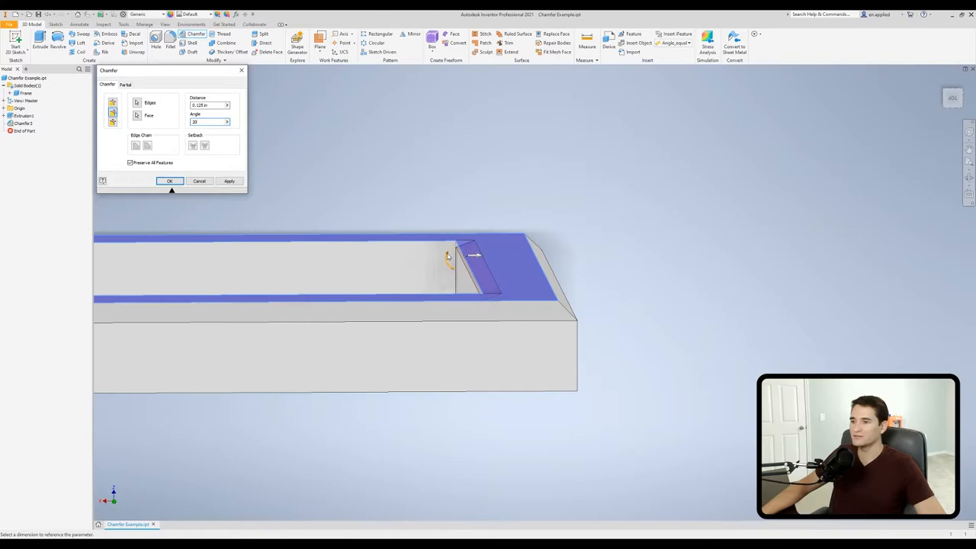
pyautogui.tripleClick(208, 122)
pyautogui.write('60')
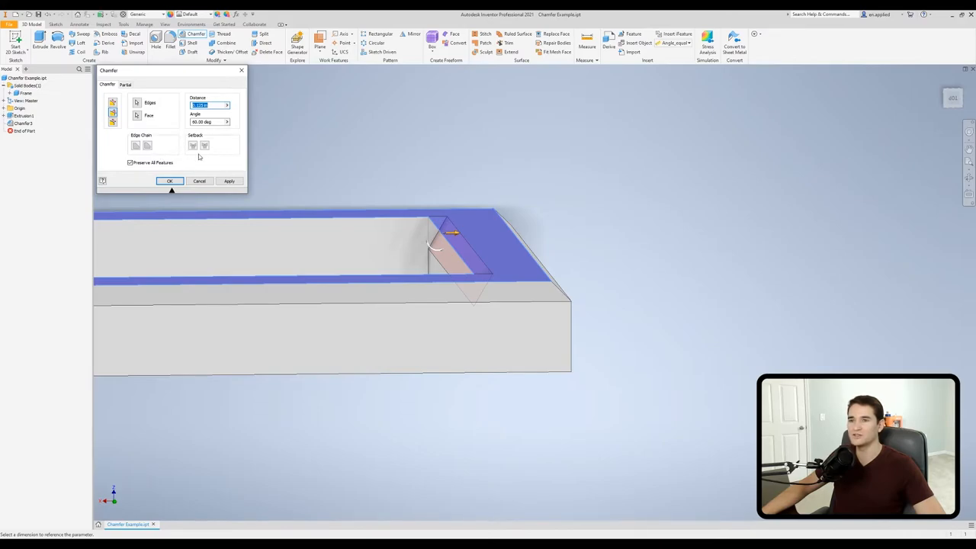
pyautogui.moveTo(171, 121)
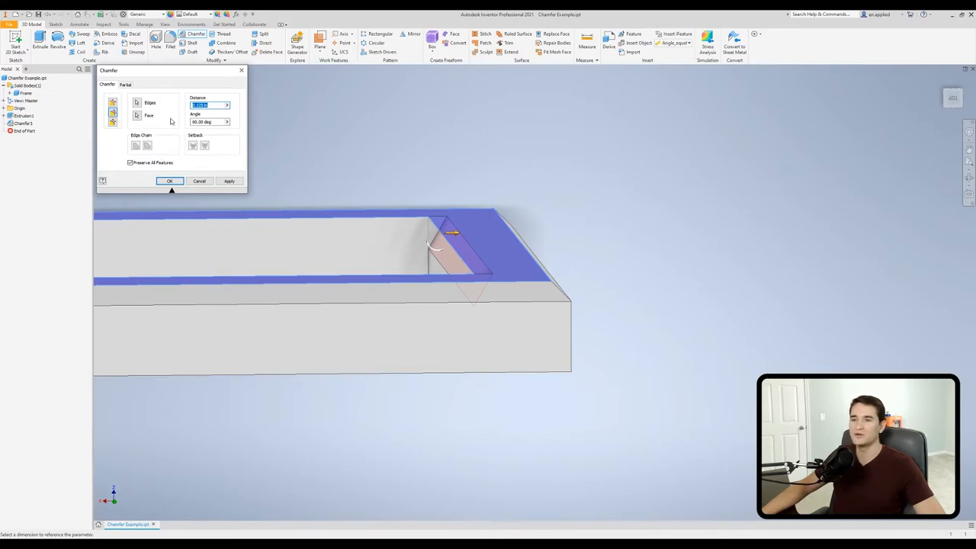
pyautogui.moveTo(195, 84)
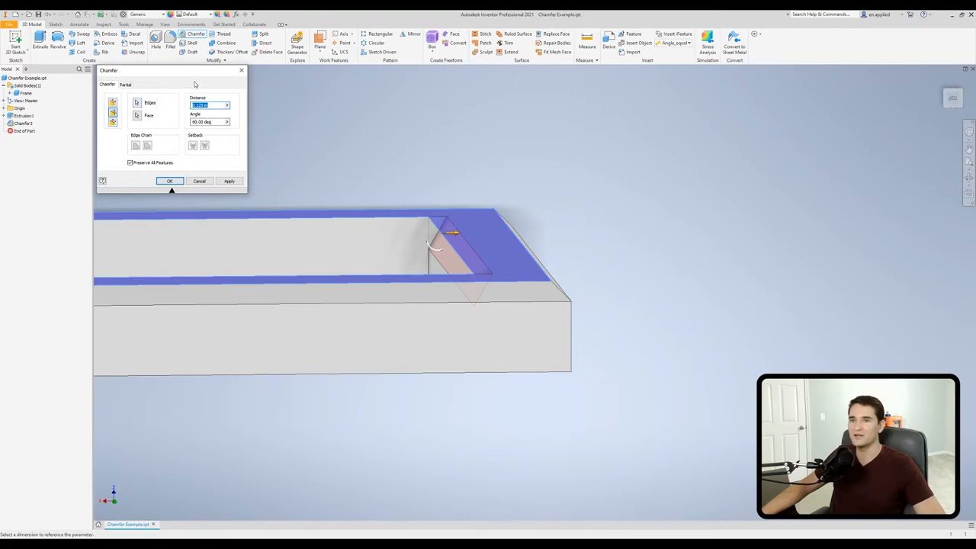
pyautogui.moveTo(113, 112)
pyautogui.write('.250')
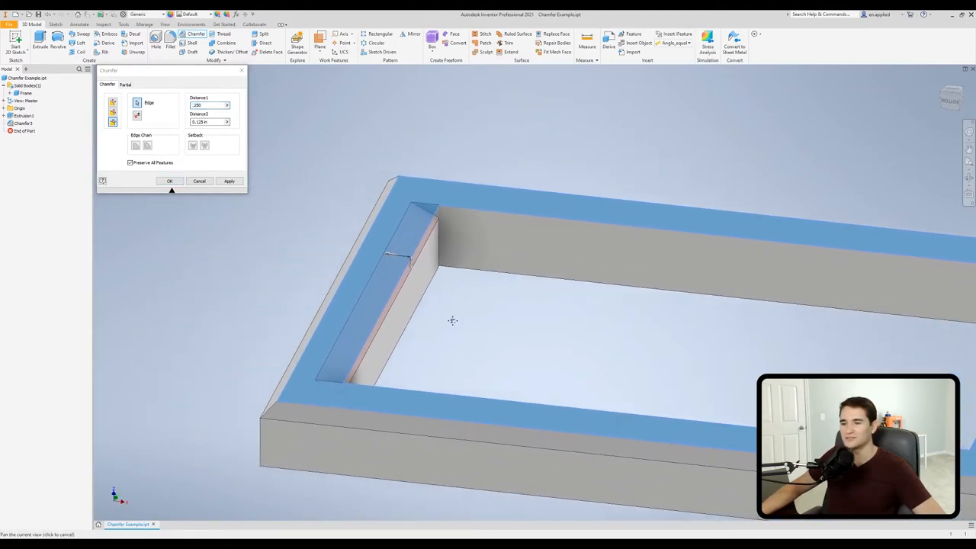
# Step: Apply a two-distance chamfer of 0.250 and 0.125 in to the inner edge
pyautogui.tripleClick(207, 105)
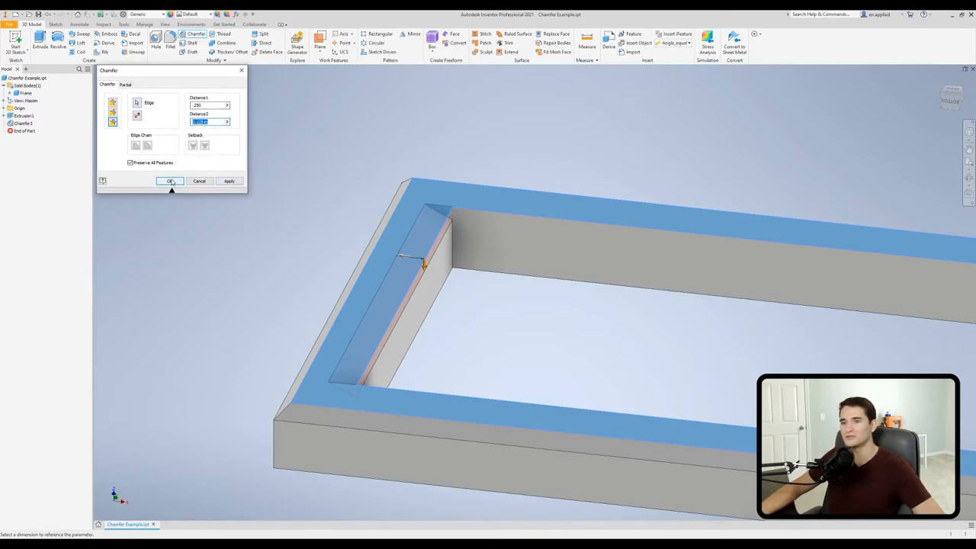
pyautogui.click(170, 181)
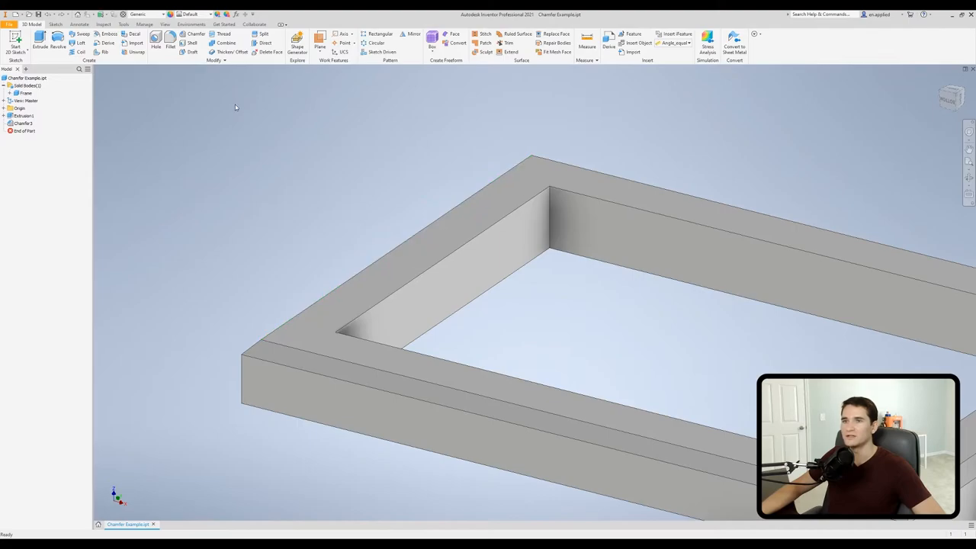
# Step: Open a new Equal Distance chamfer and highlight an inner top edge
pyautogui.click(197, 36)
pyautogui.write('.250')
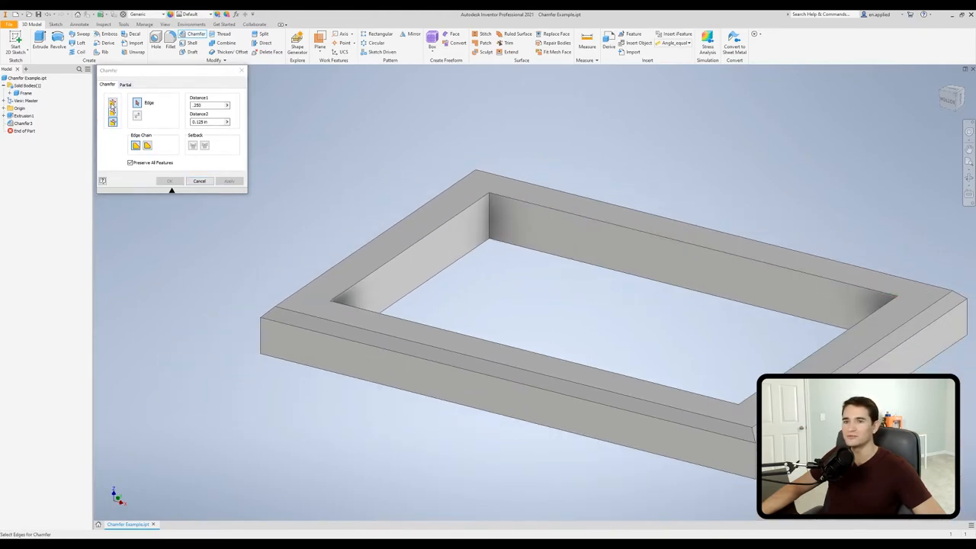
pyautogui.click(113, 105)
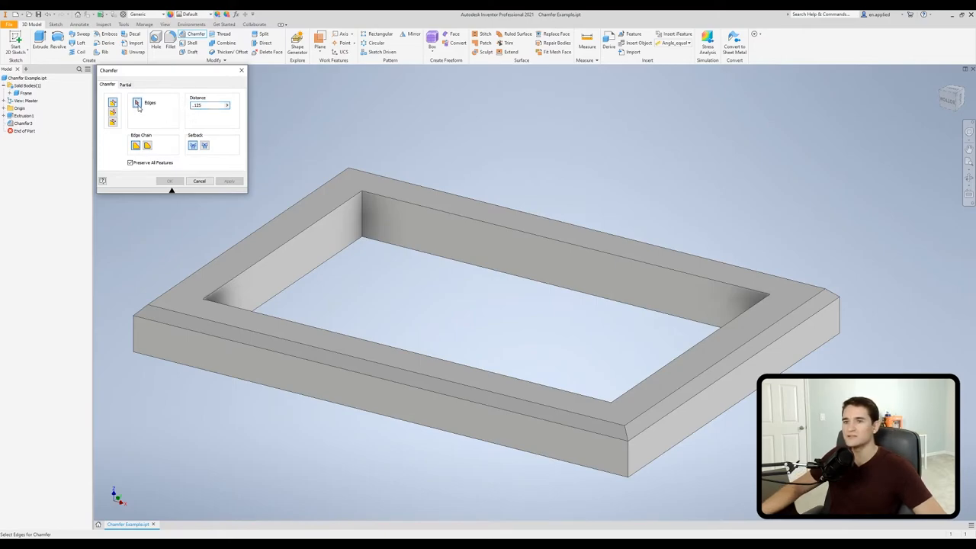
pyautogui.click(495, 237)
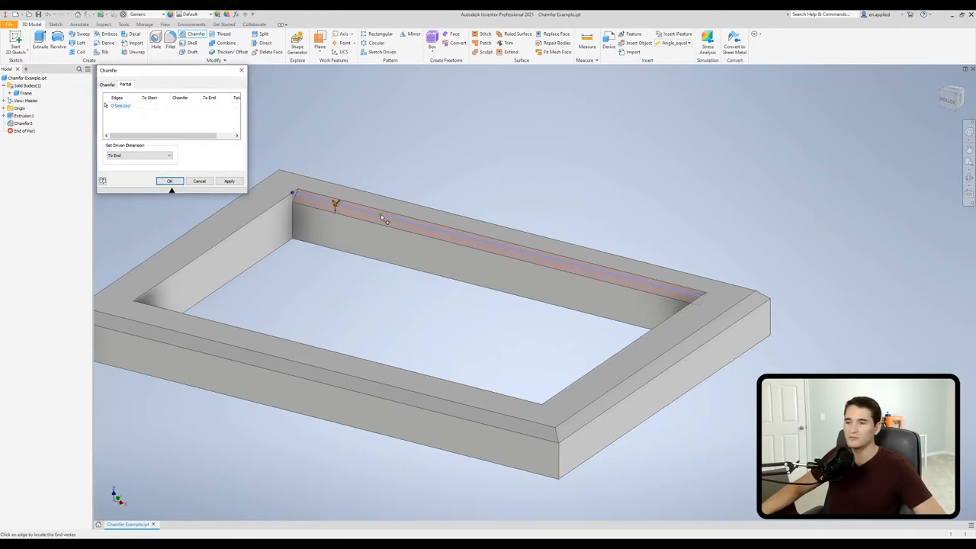
pyautogui.moveTo(488, 244)
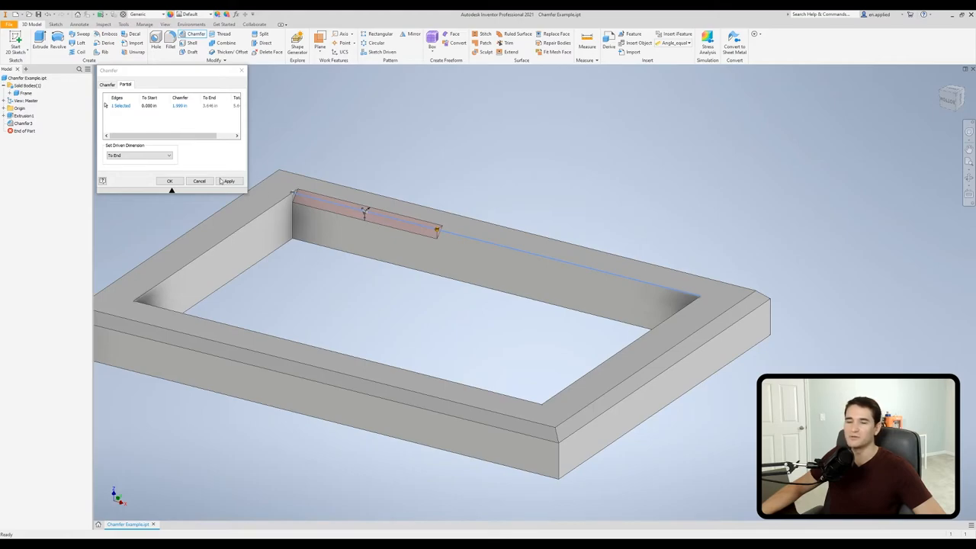
pyautogui.moveTo(176, 156)
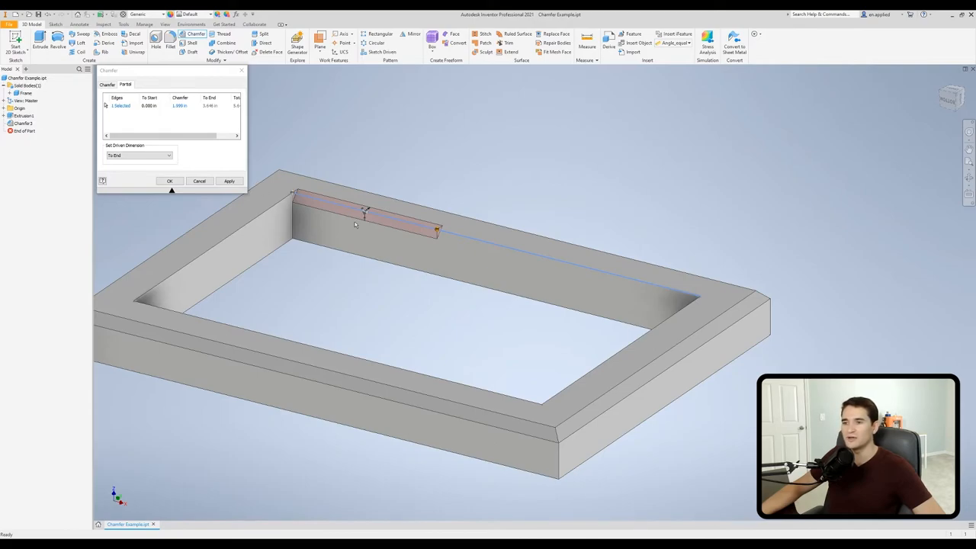
pyautogui.moveTo(432, 228)
pyautogui.write('2')
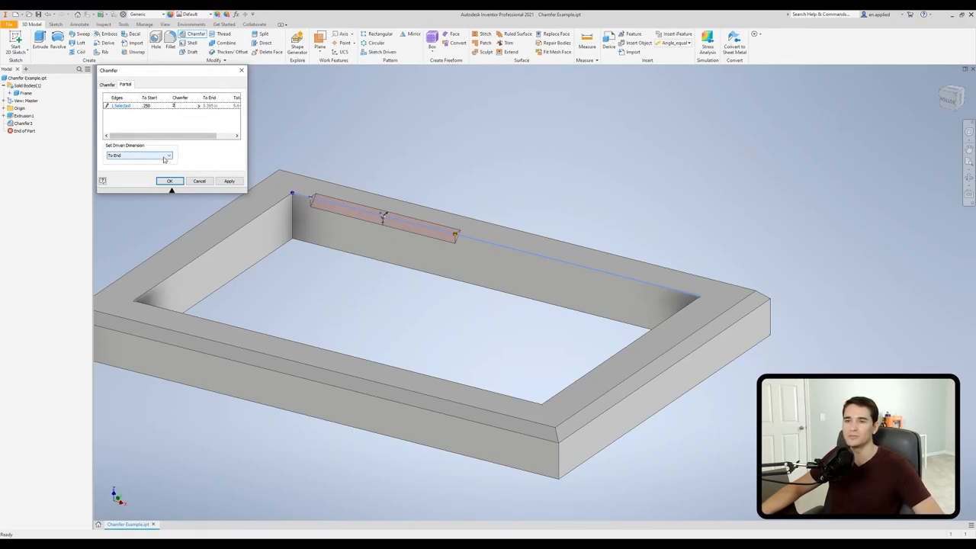
# Step: Make the chamfer length driven, set To End to 0.5 in, and apply the partial chamfer
pyautogui.click(166, 156)
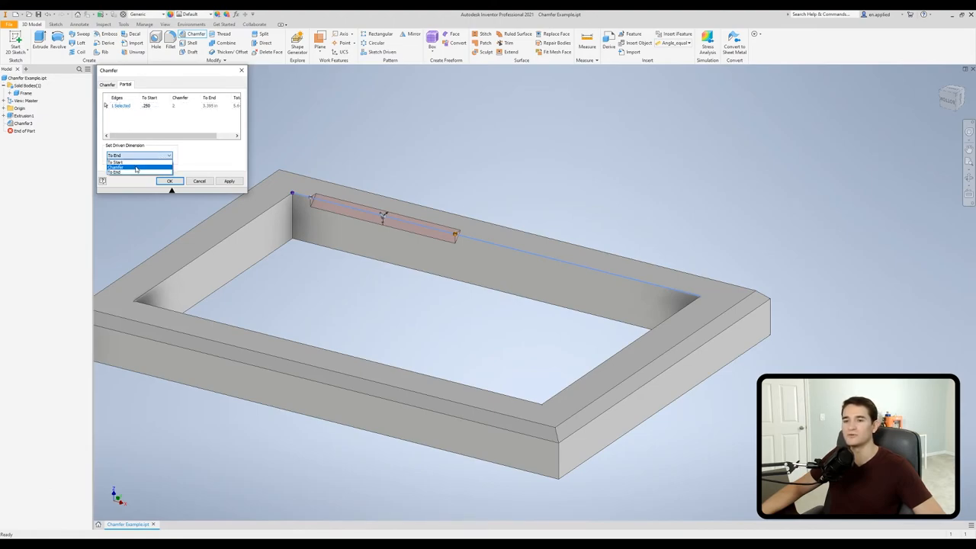
pyautogui.moveTo(115, 162)
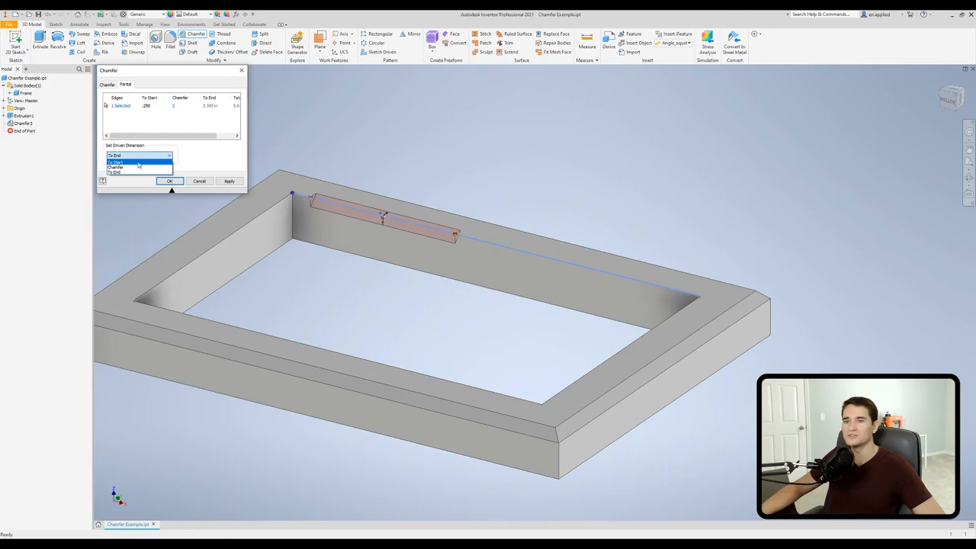
pyautogui.click(115, 167)
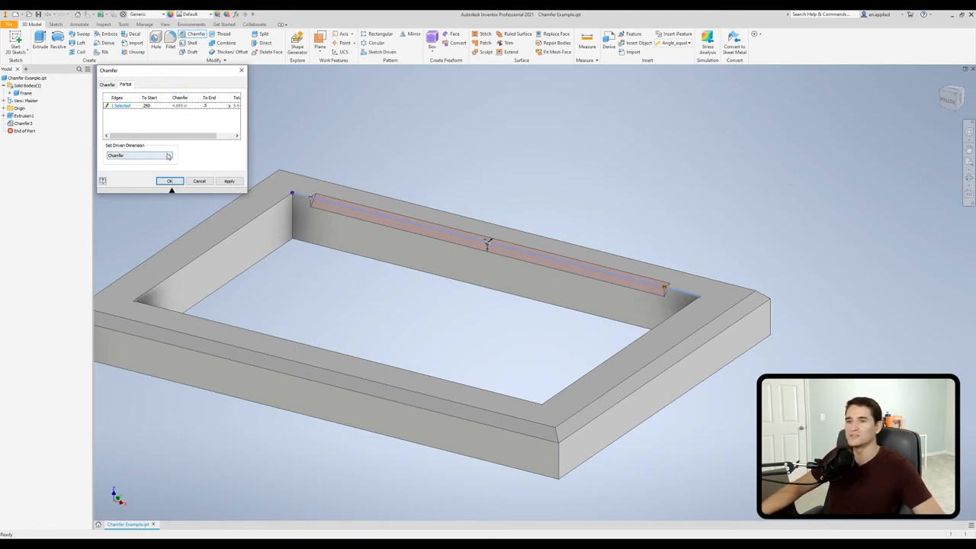
pyautogui.click(169, 156)
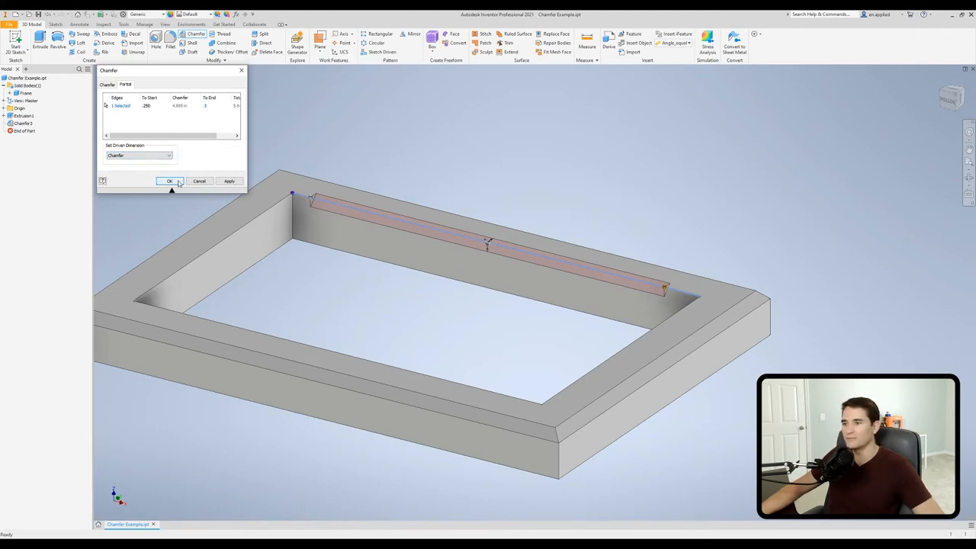
pyautogui.click(169, 181)
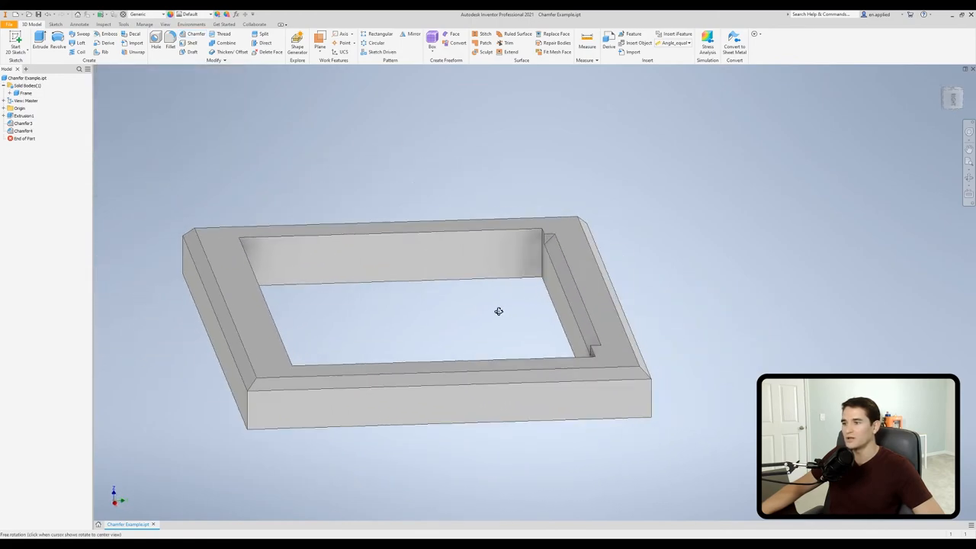